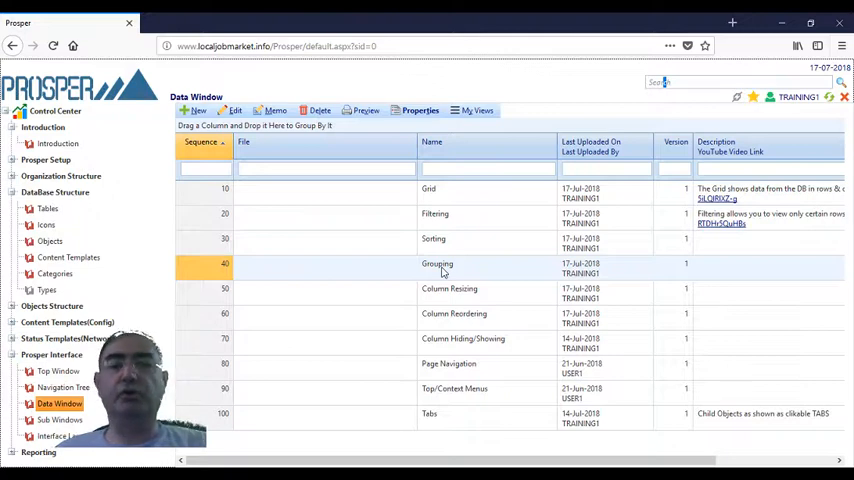
{"action": "mouse_move", "coordinate": [553, 270]}
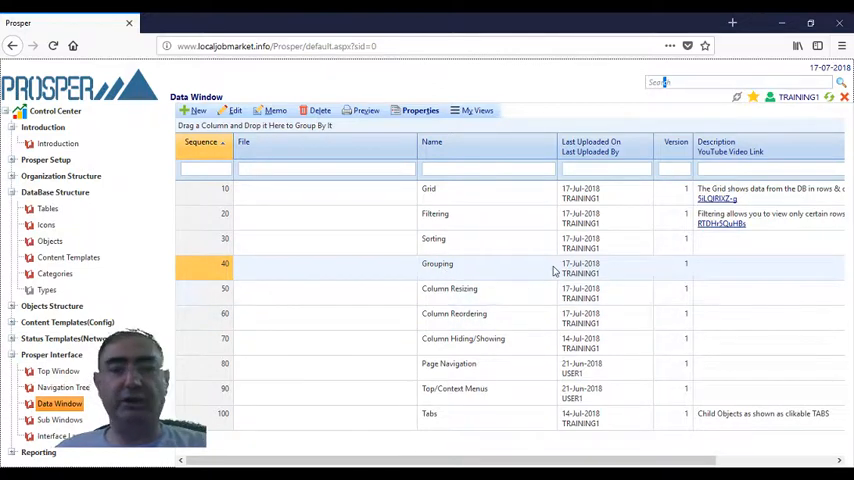
{"action": "mouse_move", "coordinate": [425, 279]}
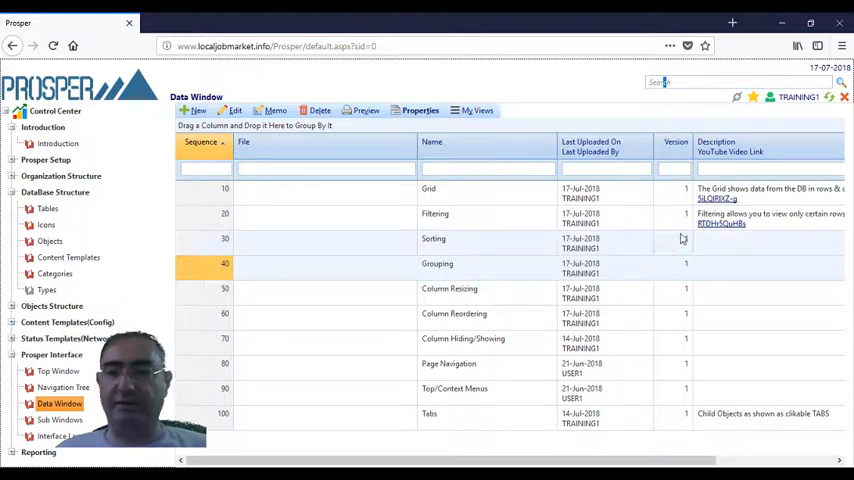
{"action": "mouse_move", "coordinate": [460, 263]}
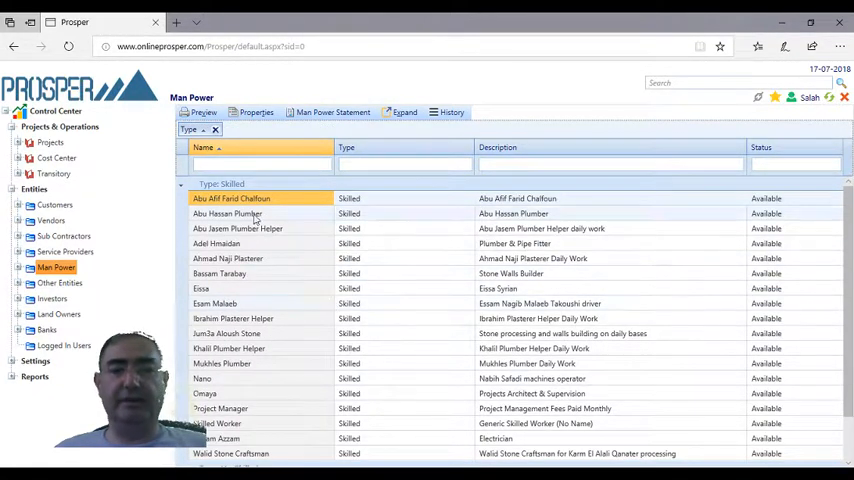
Remove the Type grouping so Skilled and Un-Skilled workers appear in one flat list.
{"action": "scroll", "scroll_direction": "down", "scroll_amount": 3}
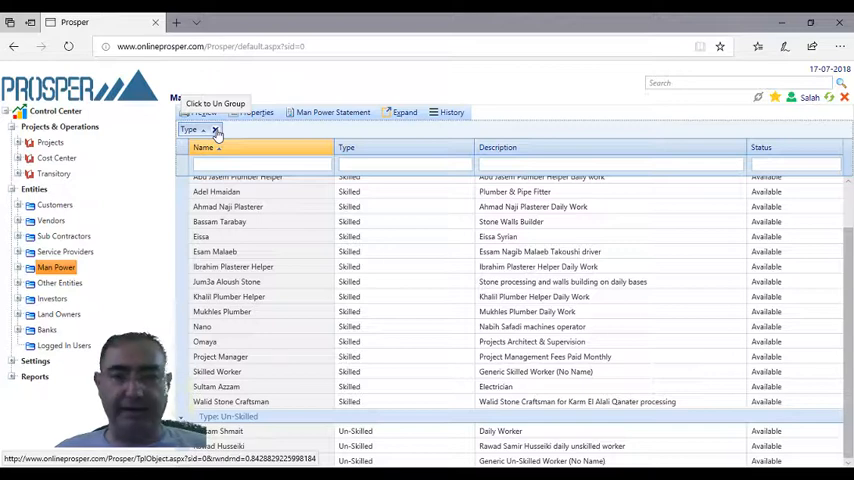
{"action": "left_click", "coordinate": [211, 130]}
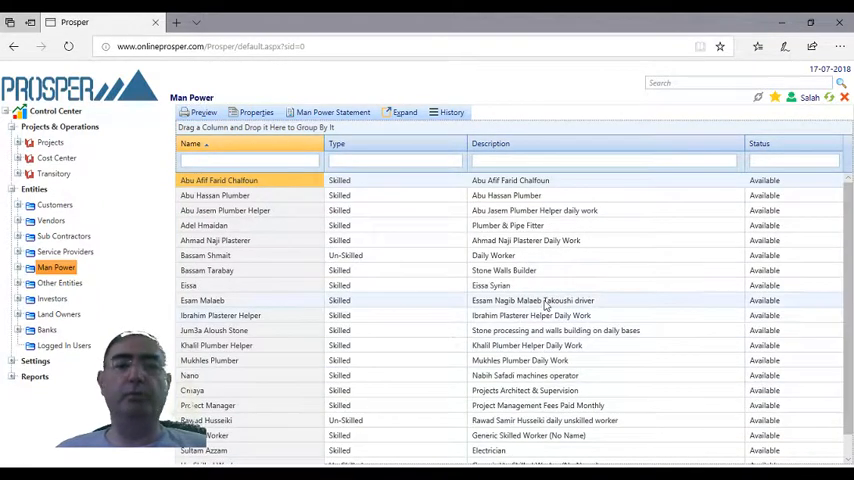